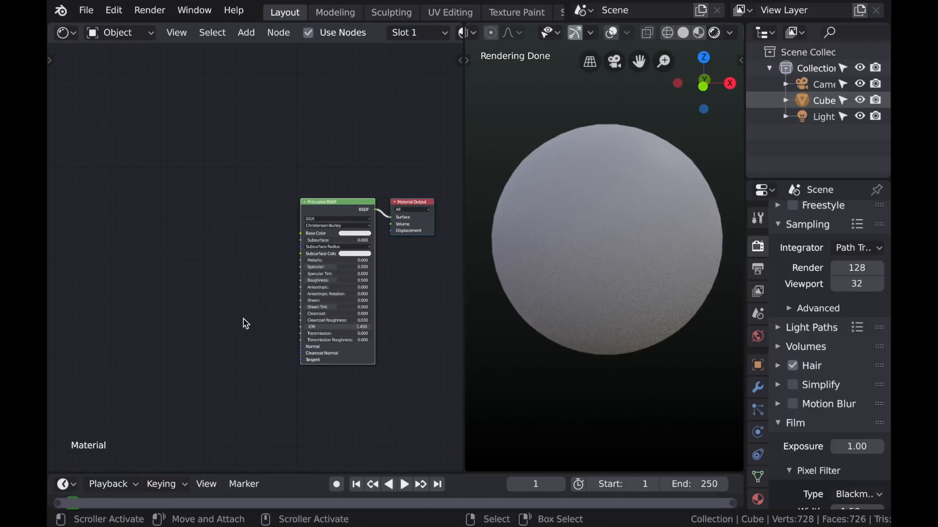
Step: Add a Noise Texture node to the sphere's material from the Shift+A Texture menu
click(246, 32)
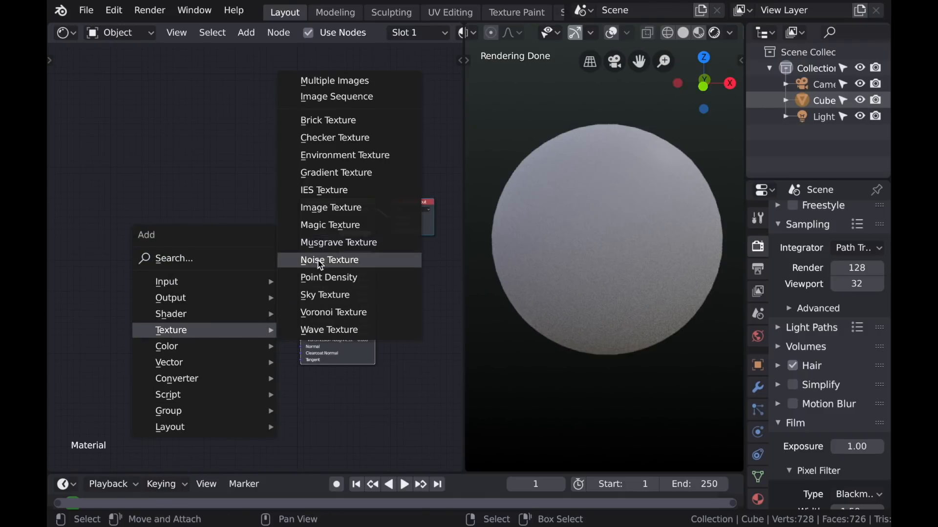
click(329, 260)
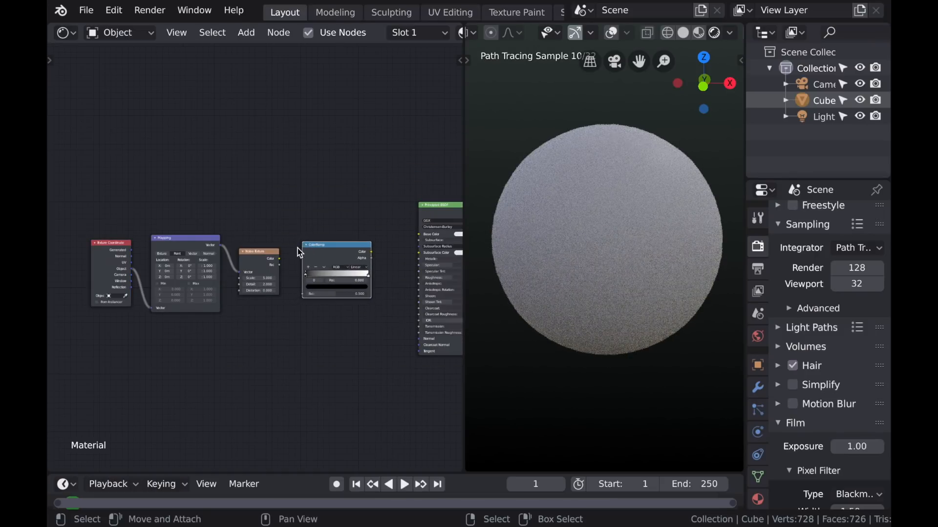
mouse_move(286, 266)
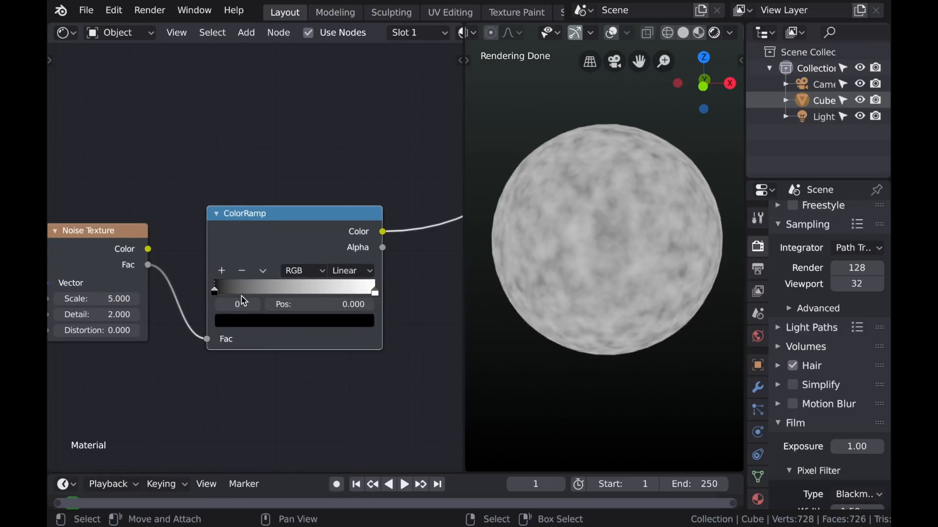
Step: Set the ColorRamp to Constant interpolation and drag its white stop to about 0.35 for sharp patches
click(351, 271)
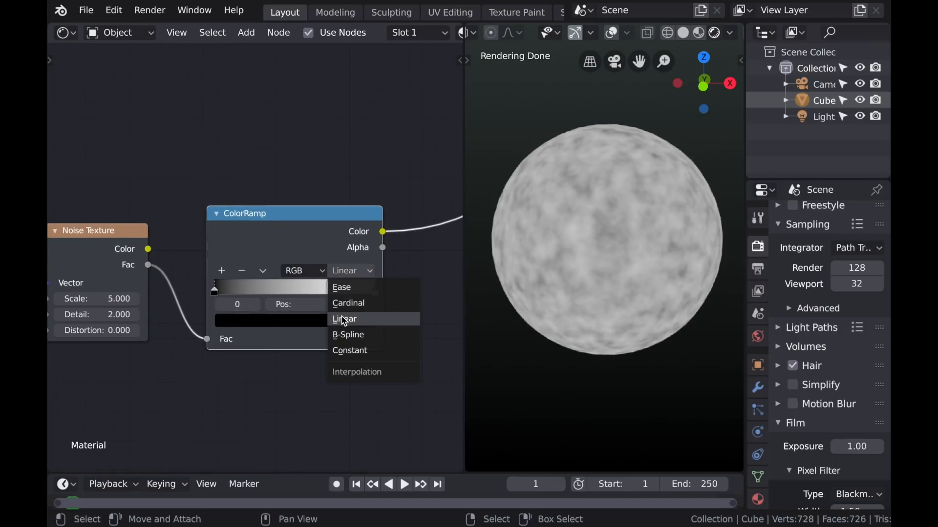
click(349, 350)
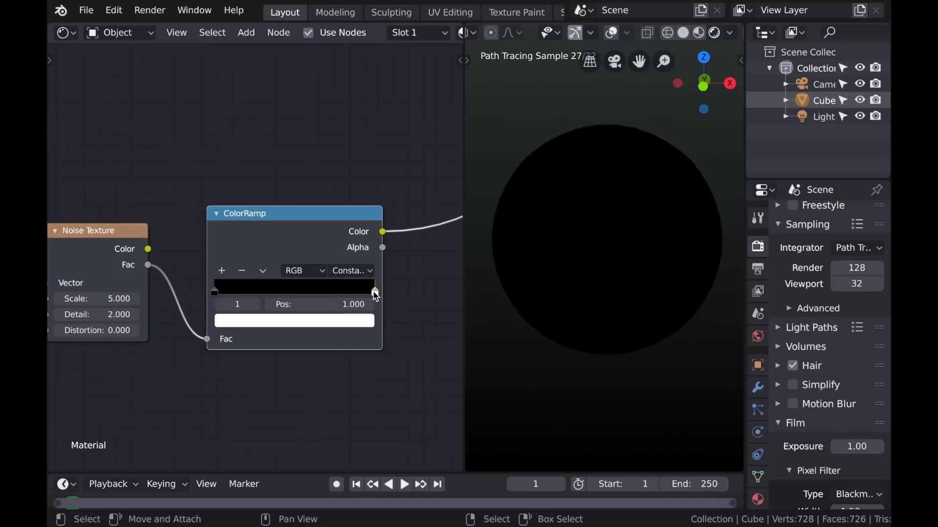
drag(374, 291, 287, 291)
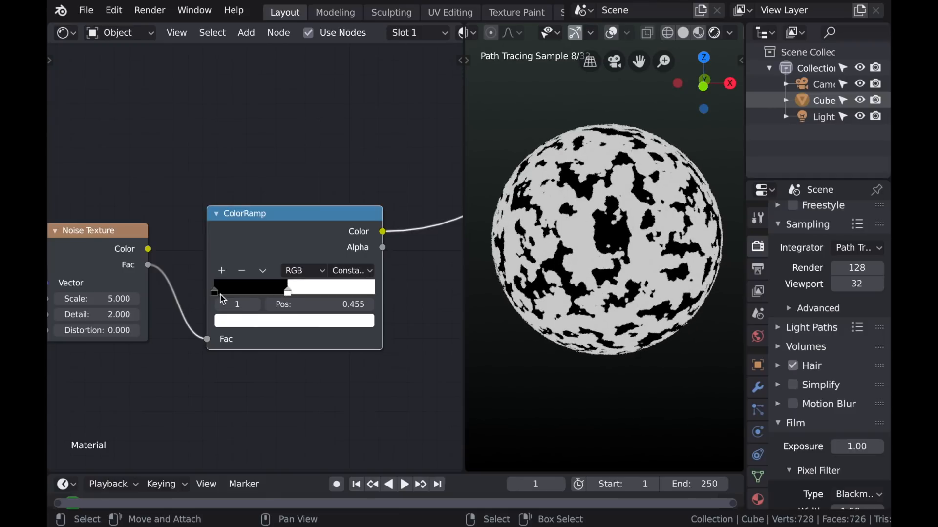
drag(287, 291, 235, 291)
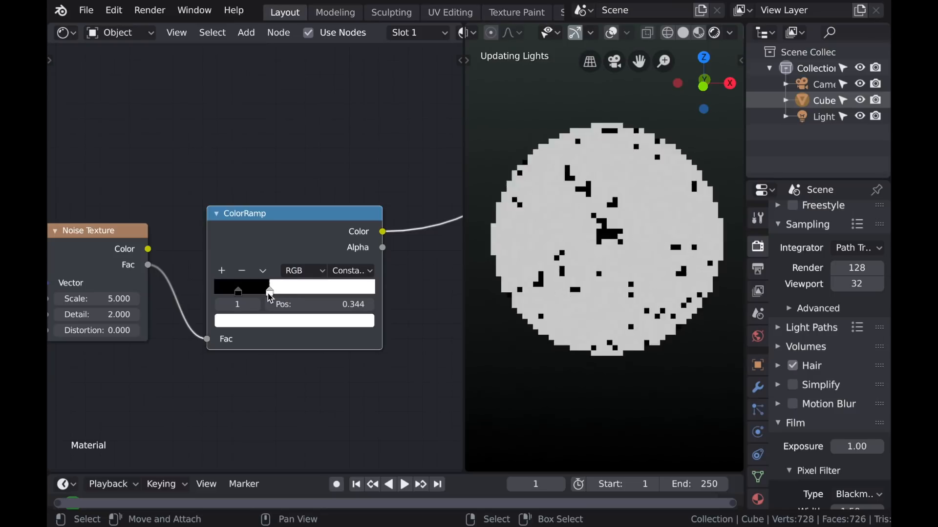
drag(268, 292, 271, 292)
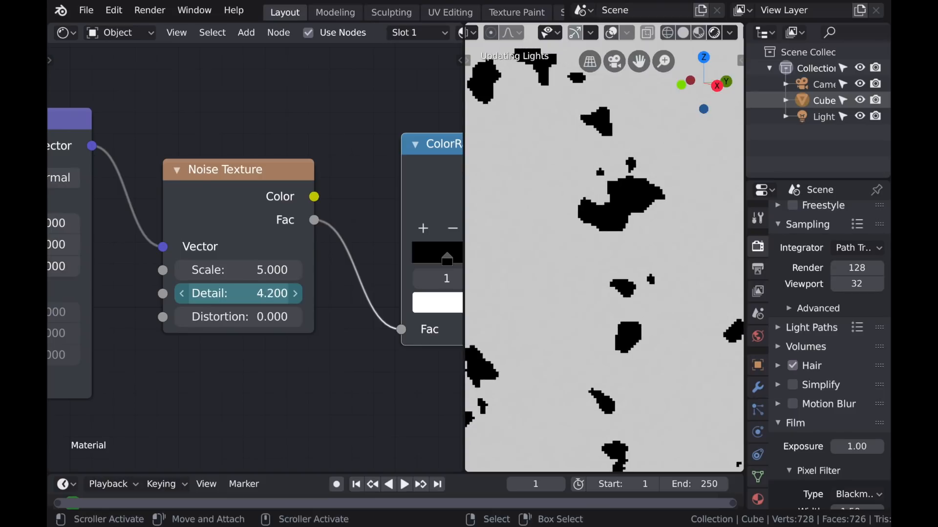
click(294, 293)
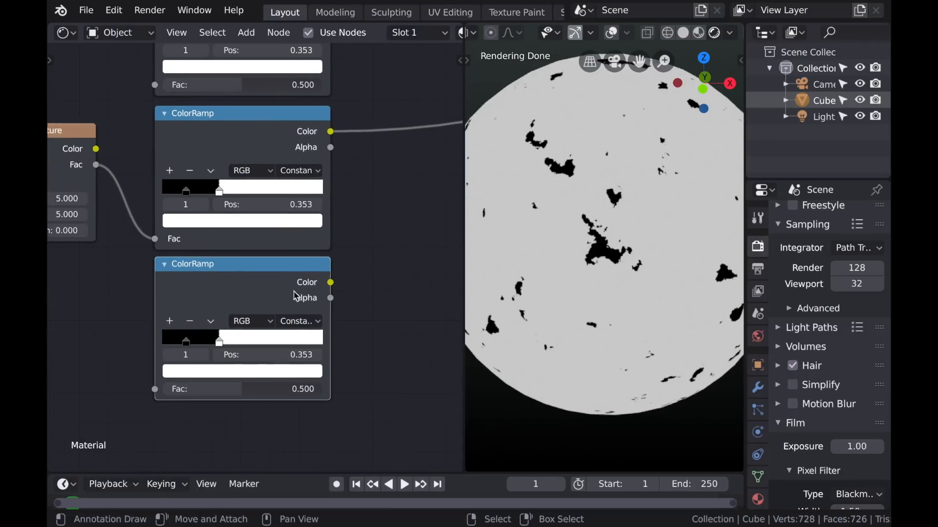
mouse_move(86, 180)
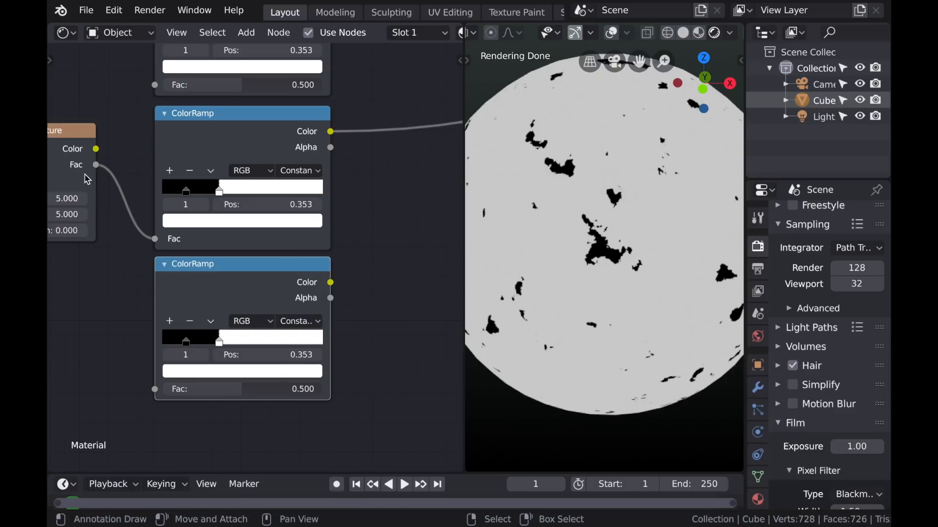
Step: Wire the Noise Texture Fac output into the copied ColorRamp's Fac input
drag(95, 164, 155, 390)
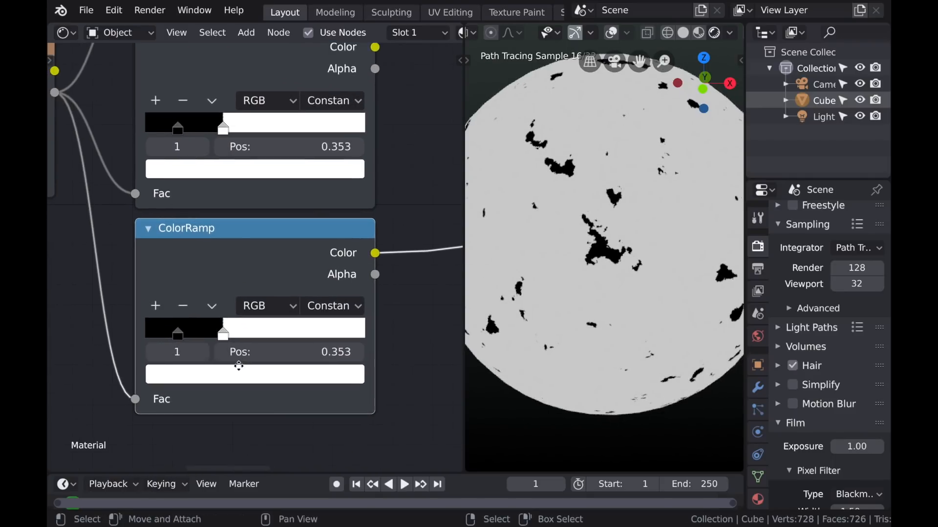
Step: Set the lower ColorRamp to Linear interpolation and settle its white stop near 0.353
click(333, 306)
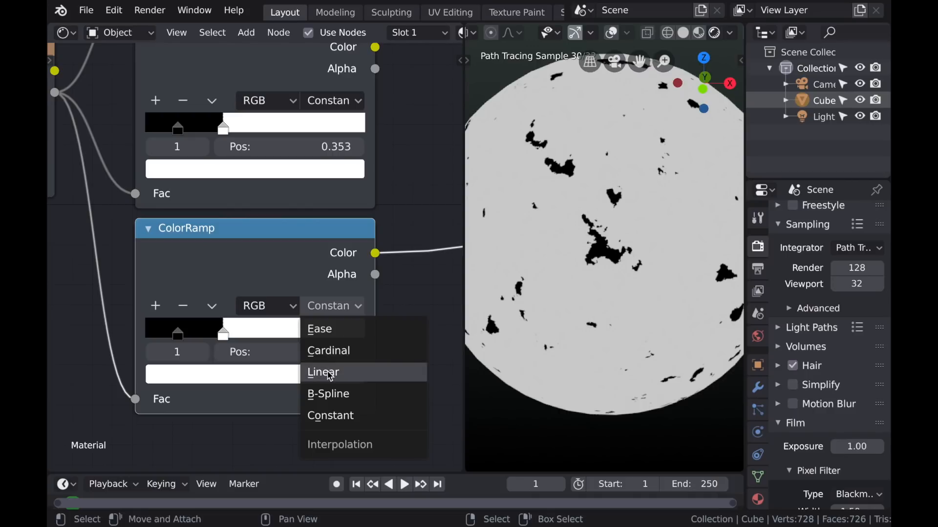
click(323, 372)
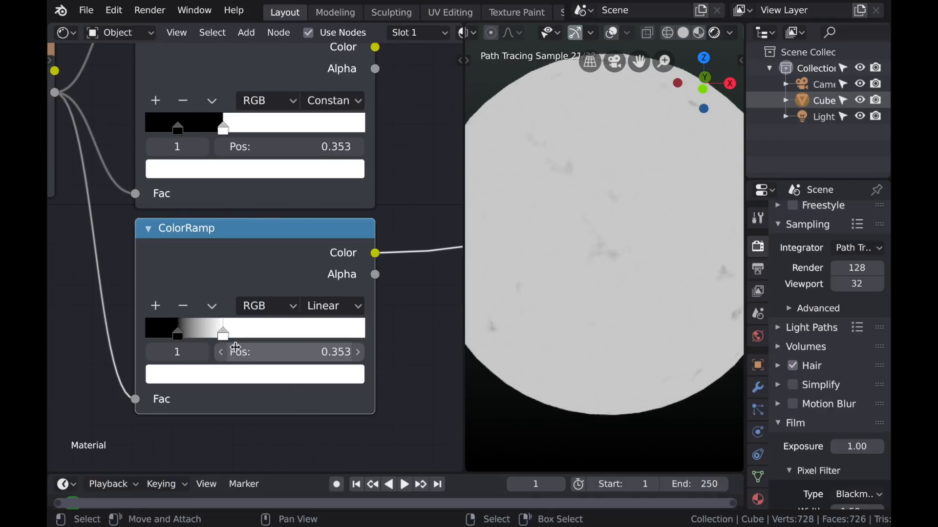
drag(223, 331, 294, 331)
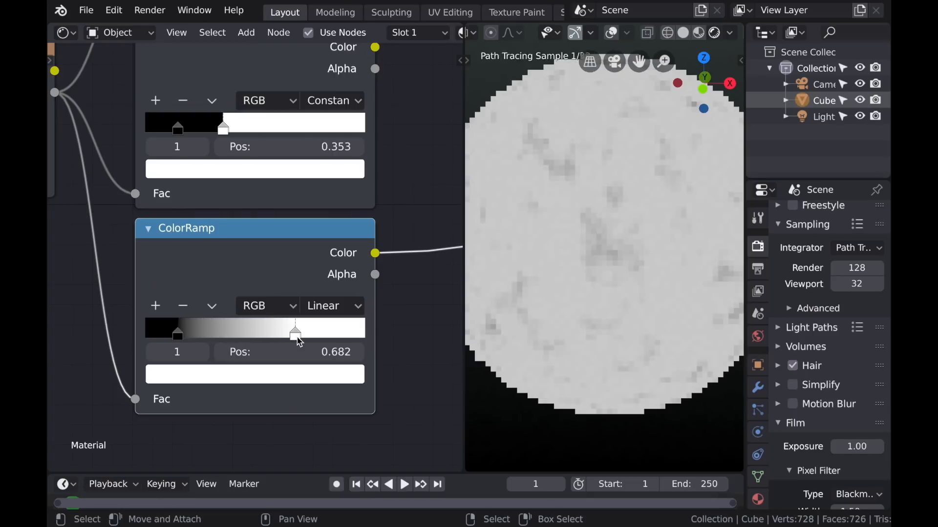
drag(294, 331, 248, 331)
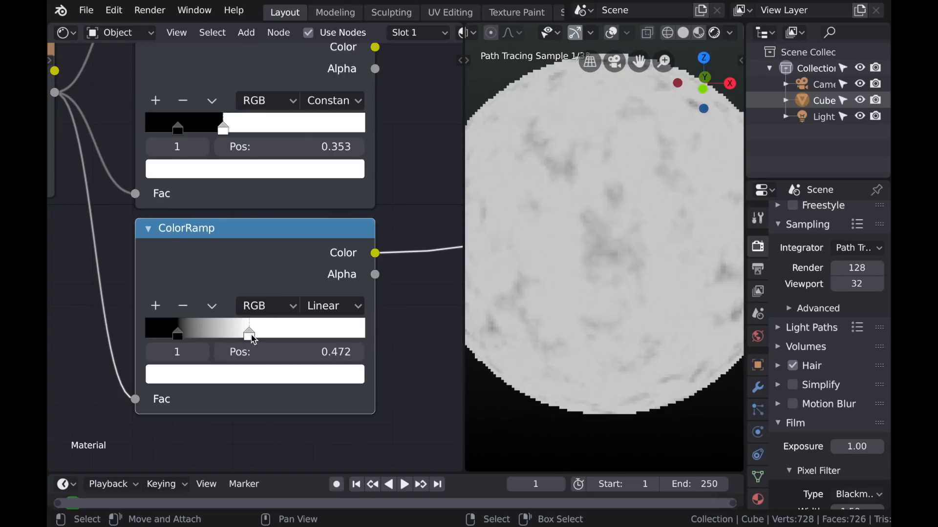
drag(249, 332, 223, 332)
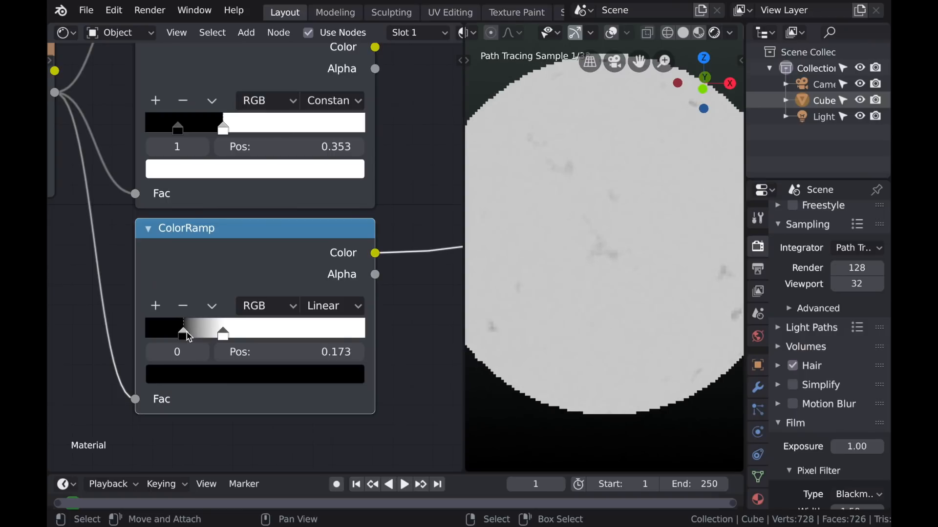
Step: Move the black stop up to about 0.322 for a narrow soft edge beside the white stop
drag(183, 334, 204, 334)
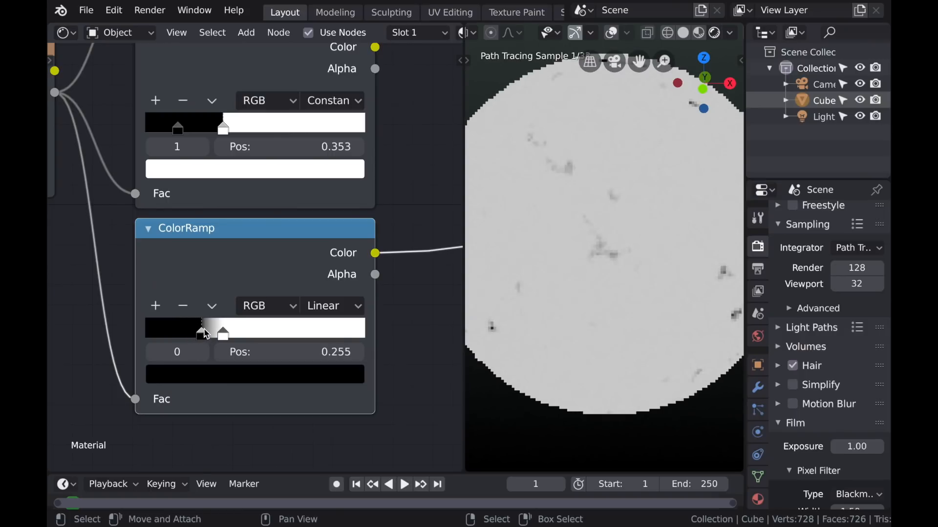
drag(199, 332, 214, 332)
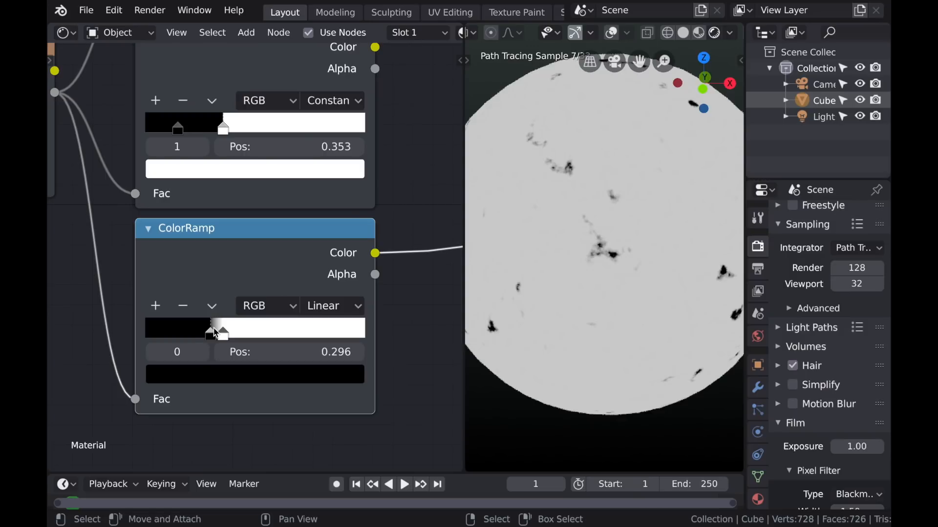
drag(213, 328, 218, 328)
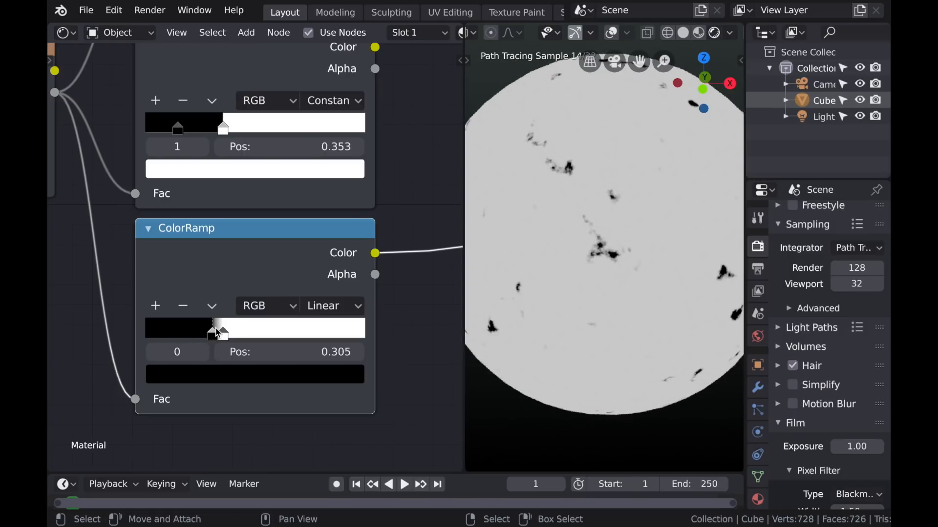
drag(209, 328, 217, 329)
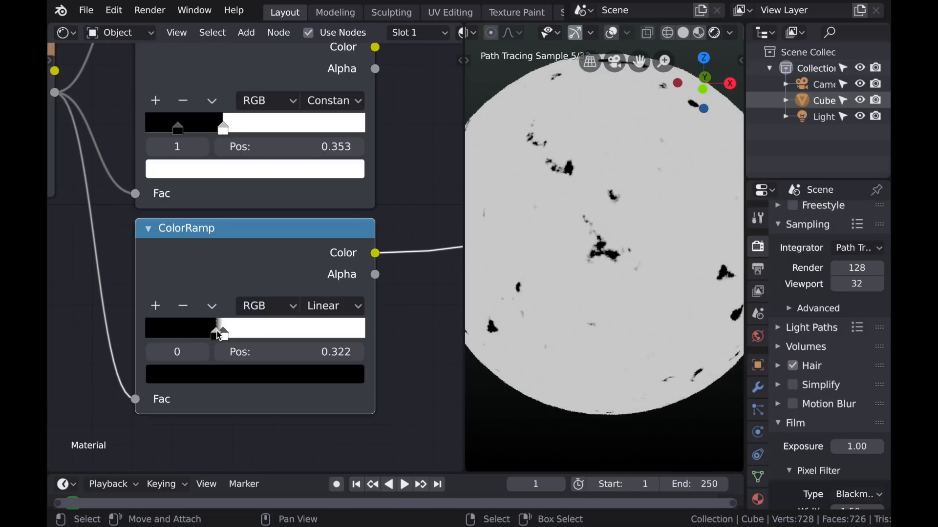
drag(215, 332, 222, 332)
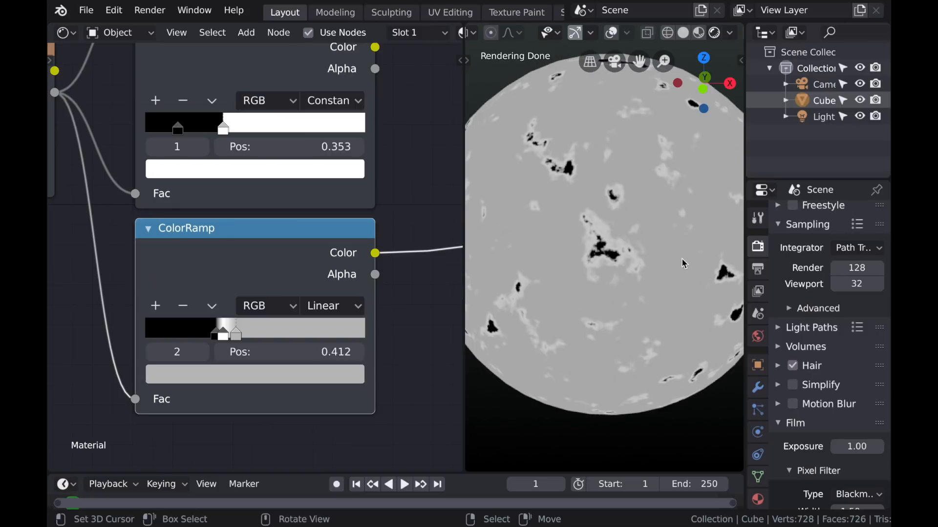
mouse_move(625, 245)
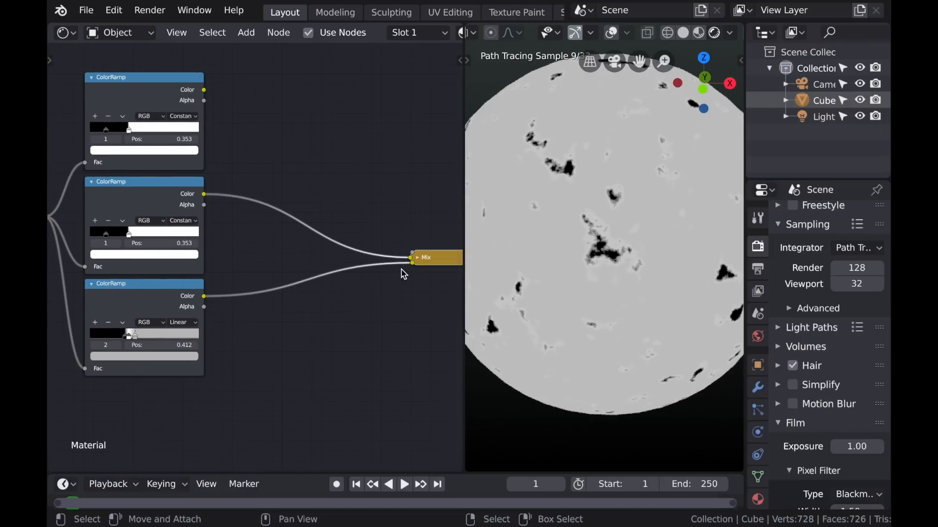
Step: Drop the Mix node joining the two ColorRamp colours into place in the node tree
click(408, 257)
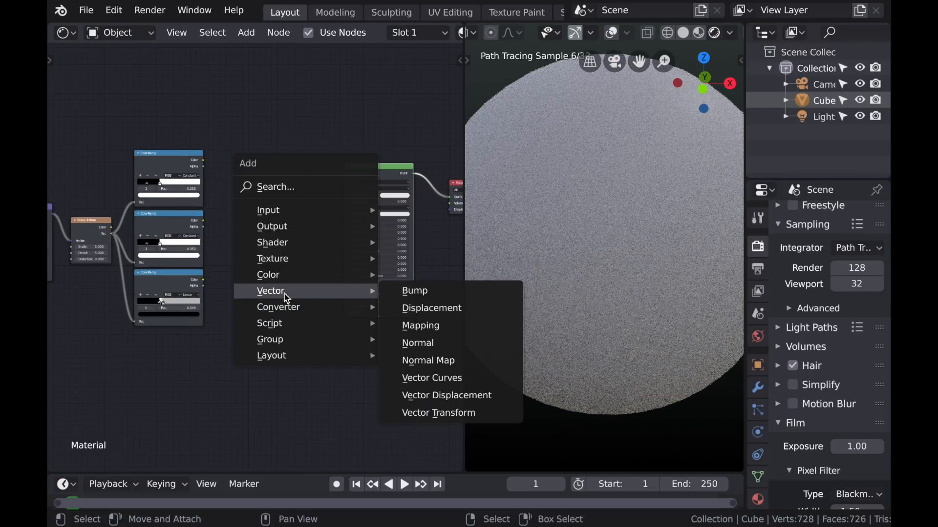
Step: Add a Bump node and feed the third ColorRamp's colour into its Height input
click(414, 290)
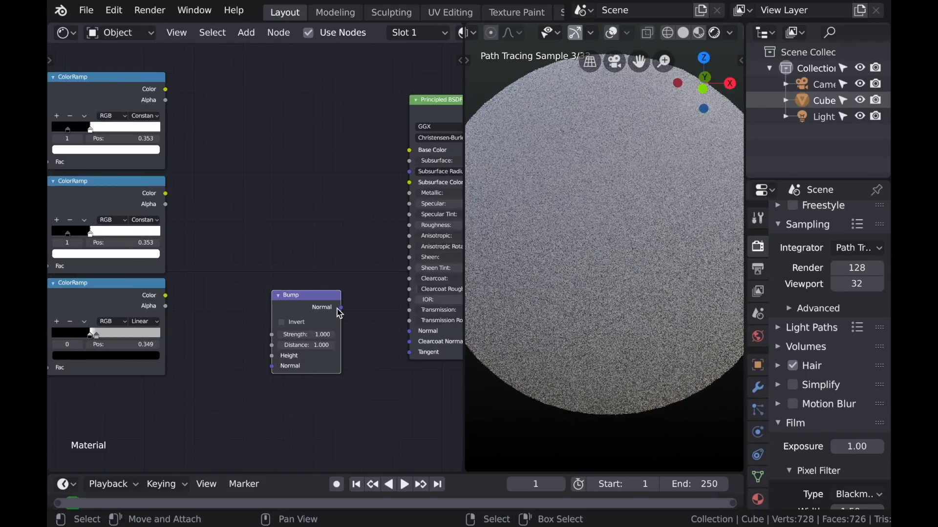
drag(339, 307, 408, 331)
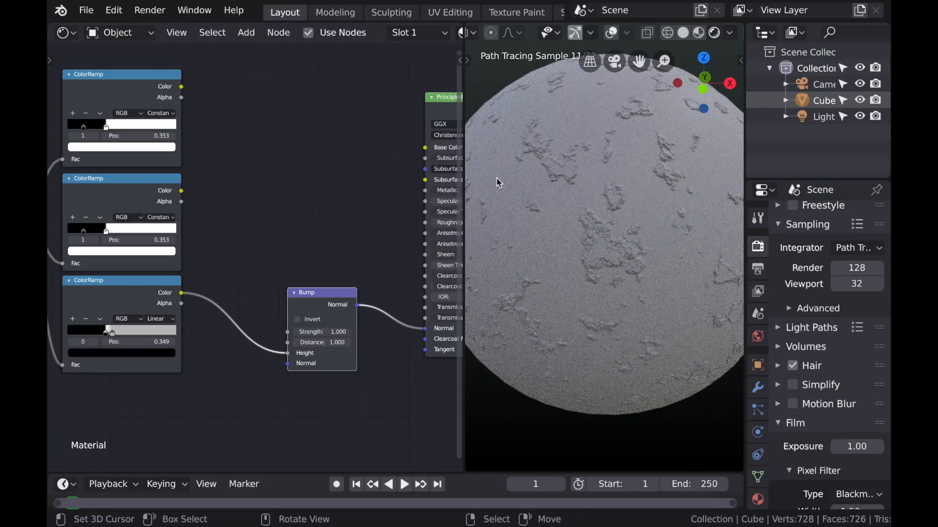
mouse_move(589, 234)
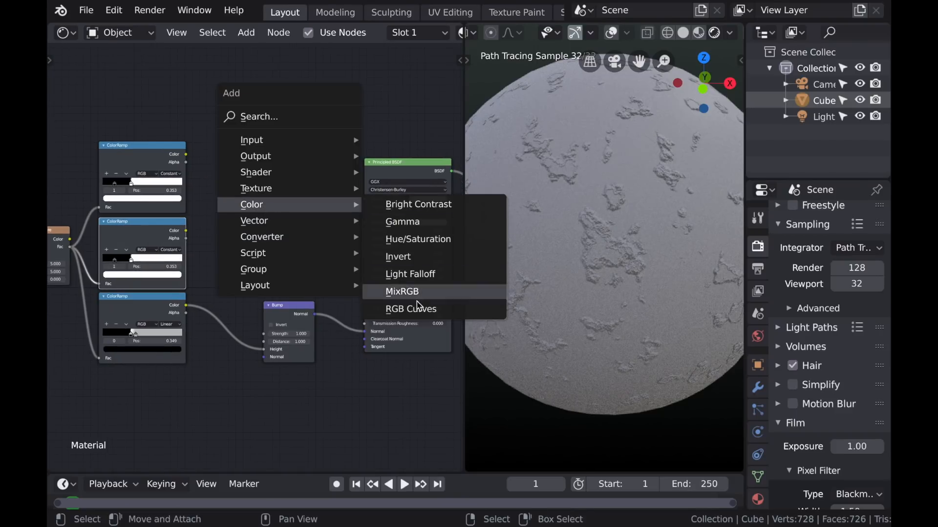
Step: Add a MixRGB node and set its Color1 to a reddish-brown in the color wheel
click(402, 291)
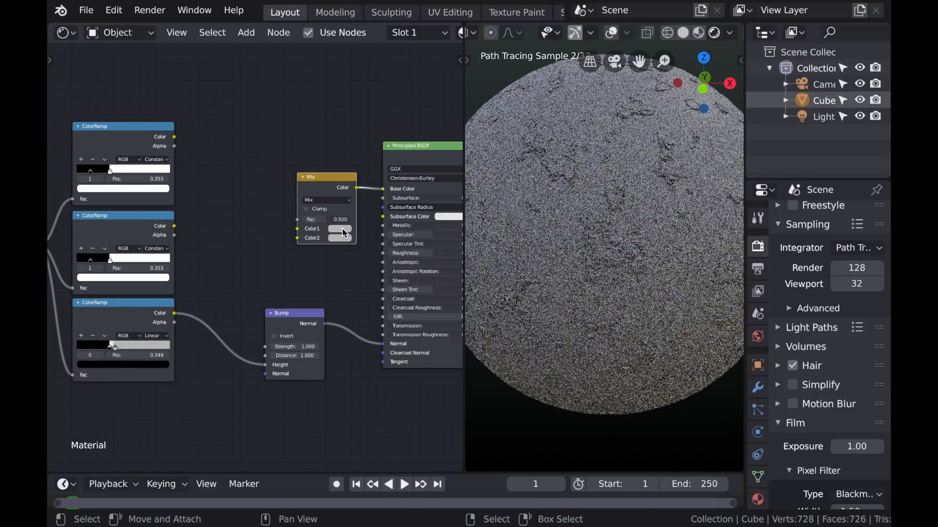
click(341, 229)
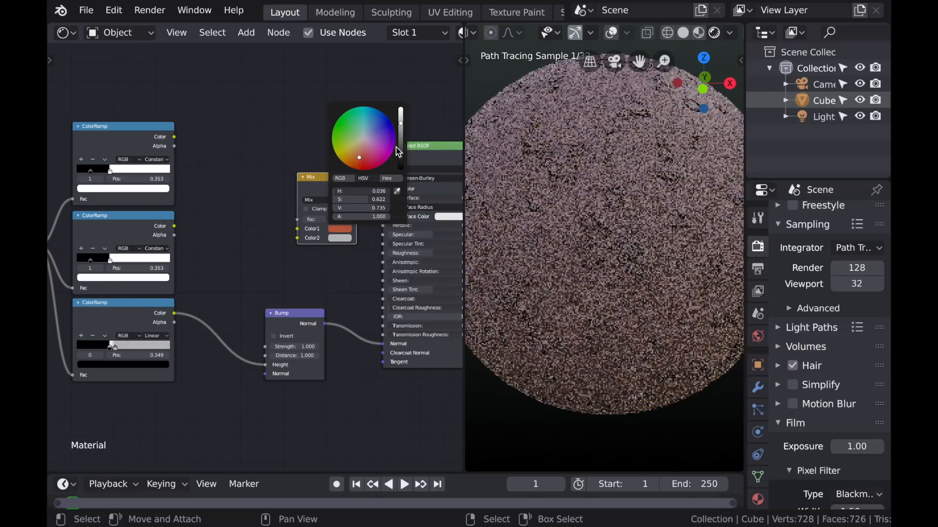
drag(400, 123, 400, 147)
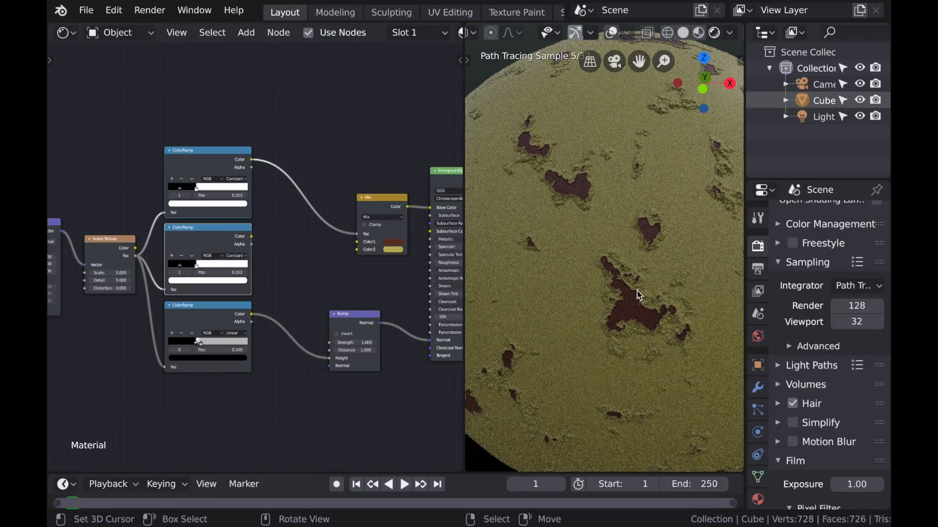
mouse_move(618, 334)
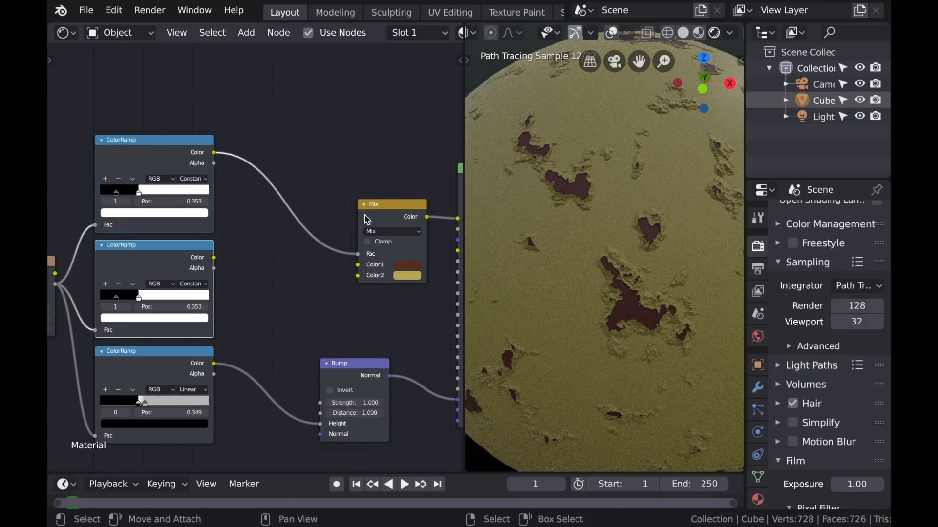
Step: Feed the second ColorRamp into the Multiply node's Color2 and set that ramp to Ease interpolation
drag(374, 205, 260, 148)
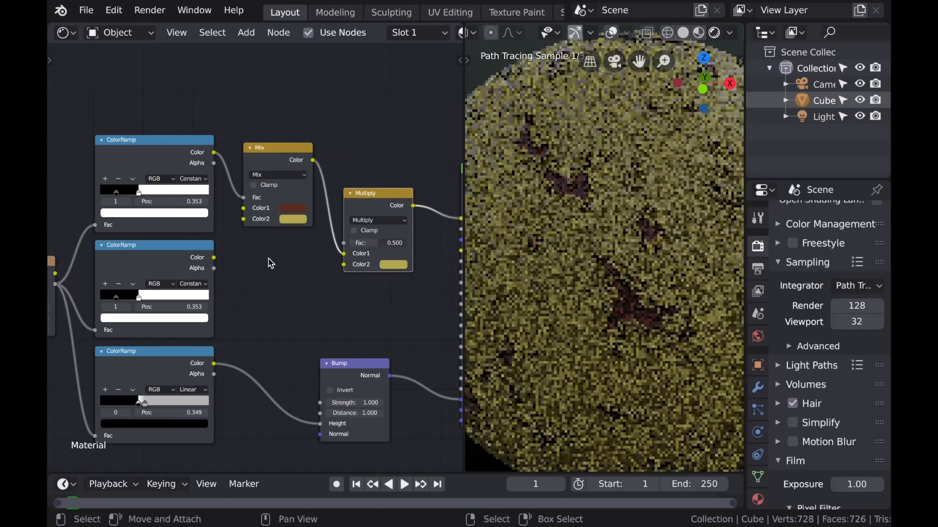
drag(214, 256, 344, 265)
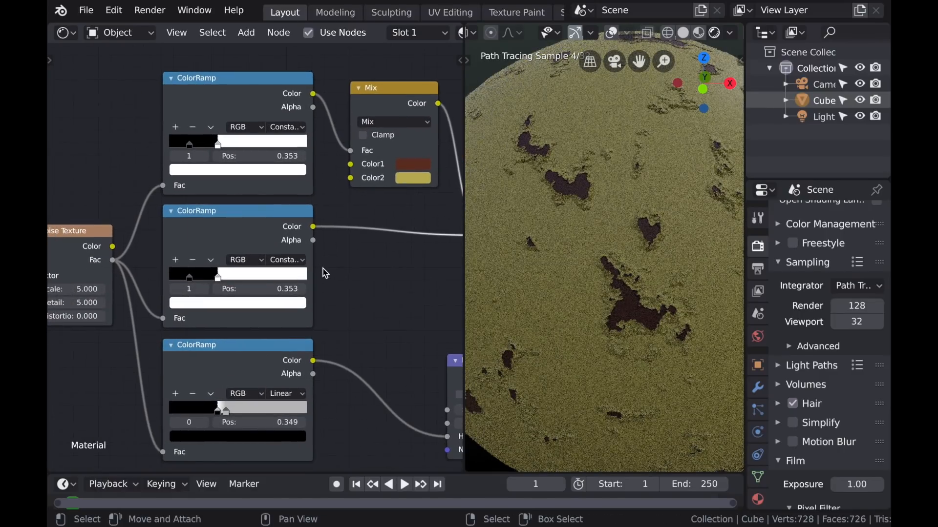
click(284, 259)
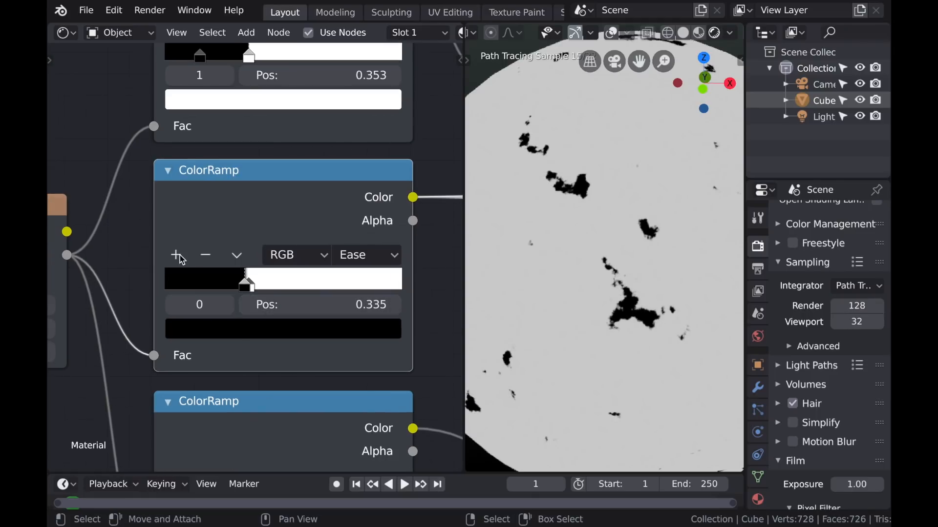
drag(247, 283, 242, 283)
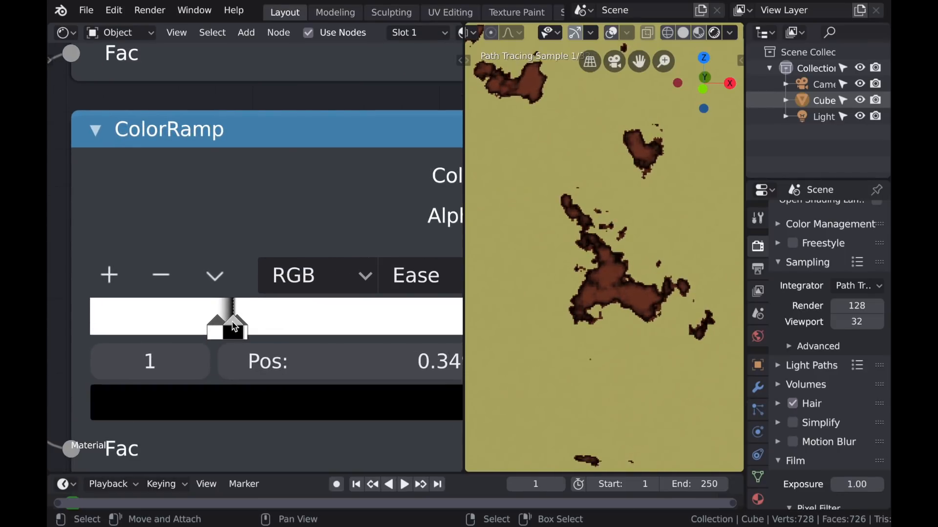
Step: Drag the second ColorRamp's black and white stops together around 0.34 for sharp patch edges
drag(228, 316, 235, 316)
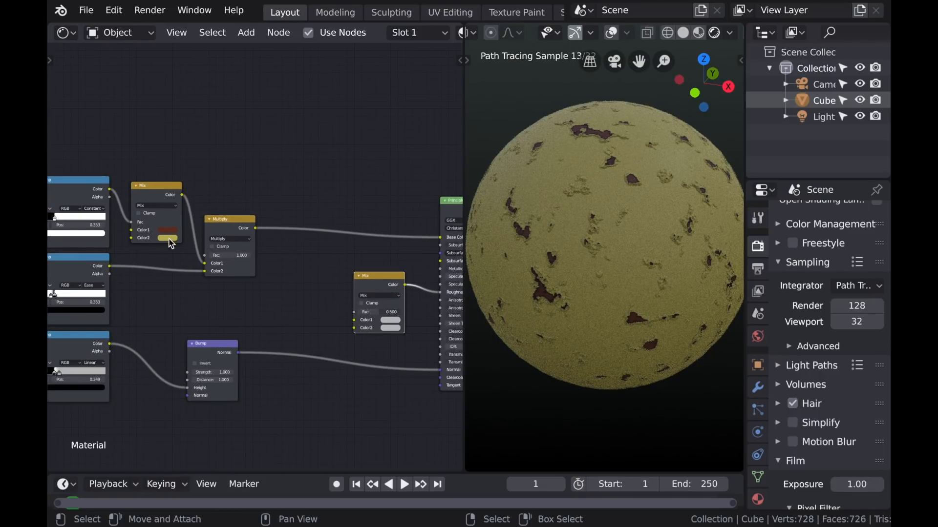
Step: Place a new MixRGB node and drive its Fac from the second ColorRamp's Color output
click(390, 328)
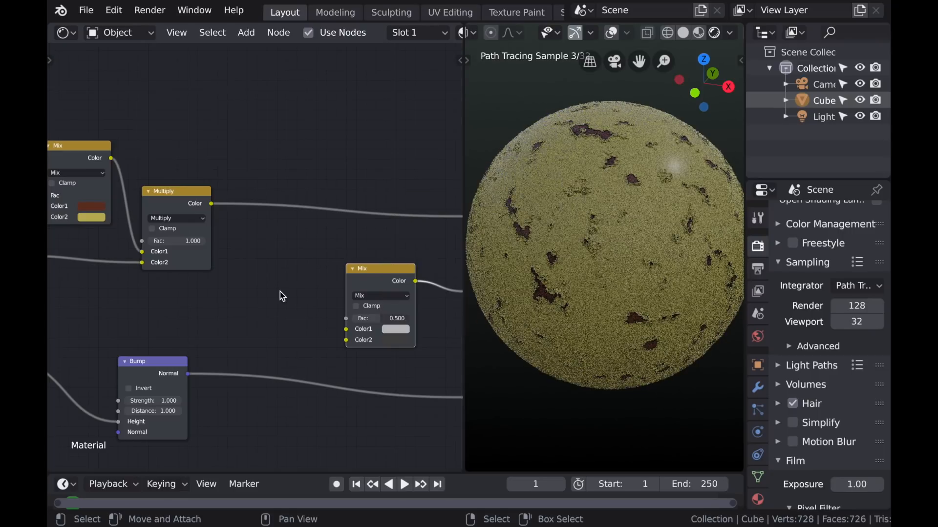
click(394, 329)
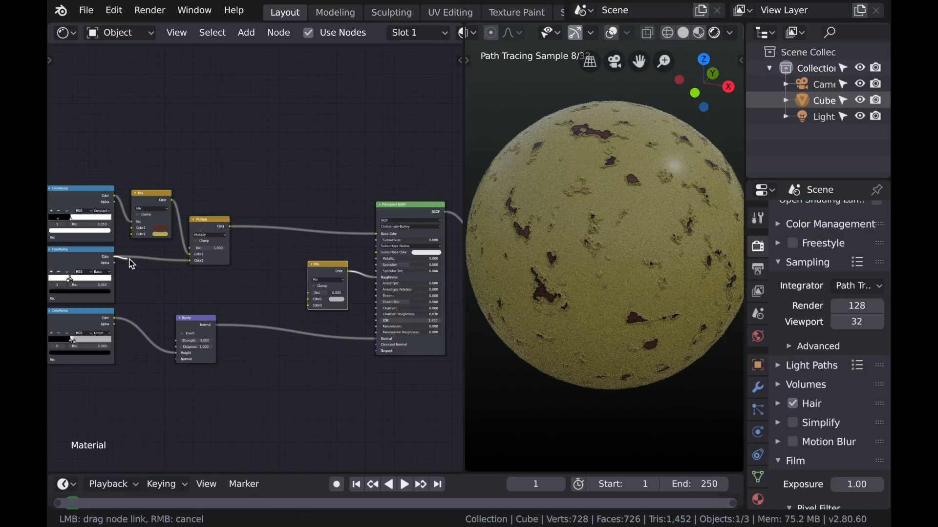
drag(113, 198, 251, 332)
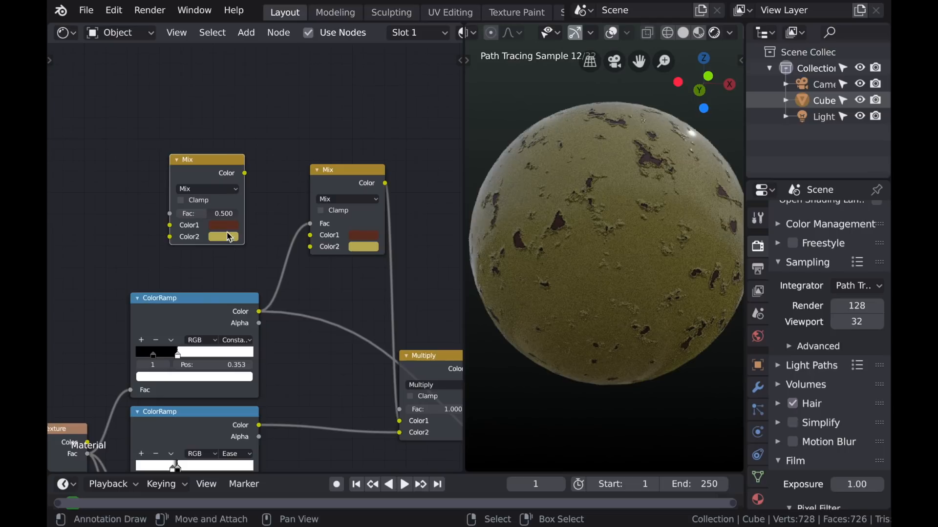
Step: Set the copied Mix node's colour to dark olive and drive its Fac from a Noise Texture with Scale 10, Detail 16
click(223, 225)
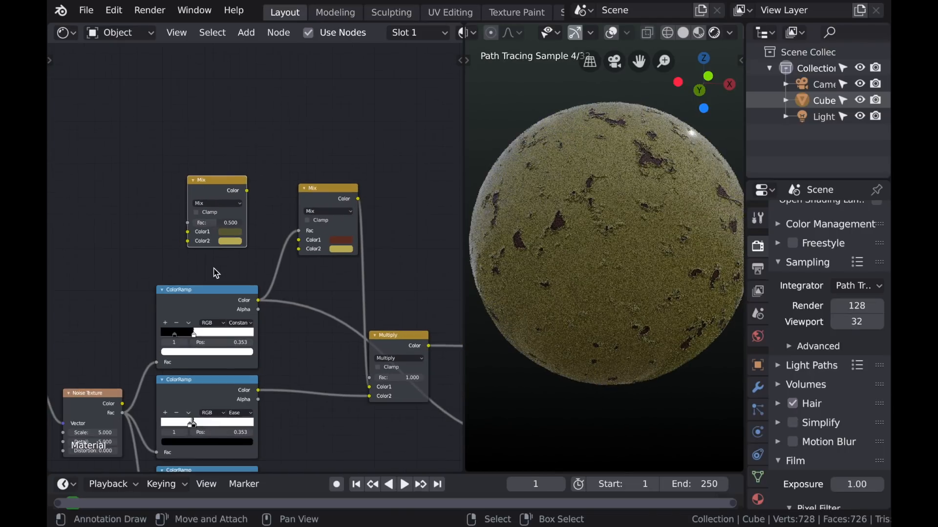
click(229, 232)
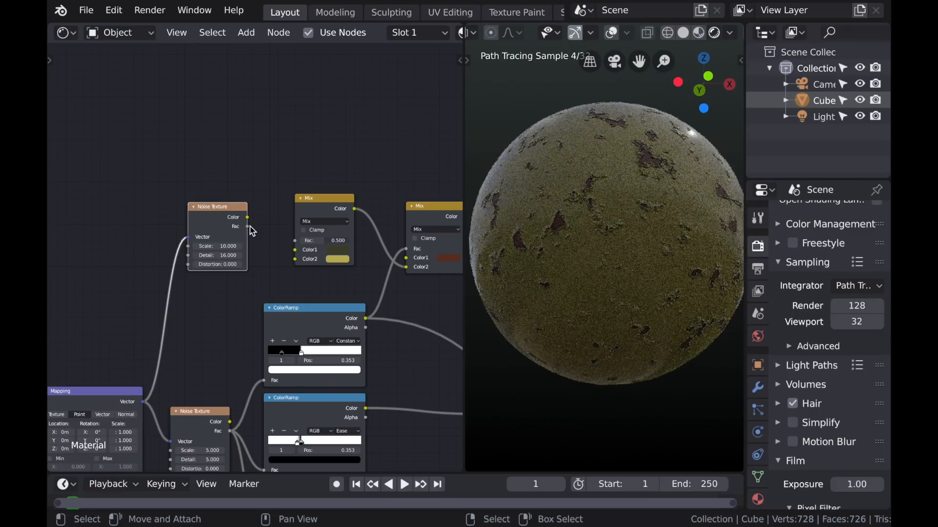
drag(217, 206, 228, 212)
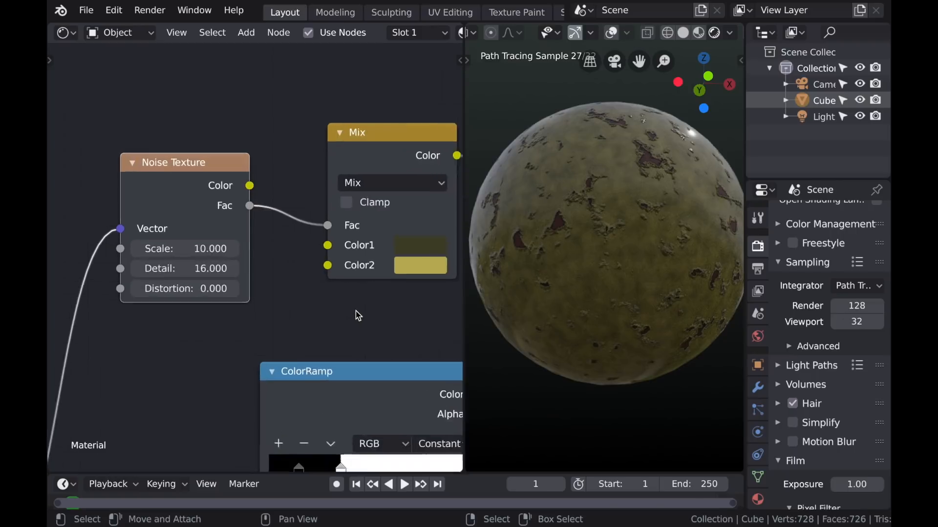
click(420, 265)
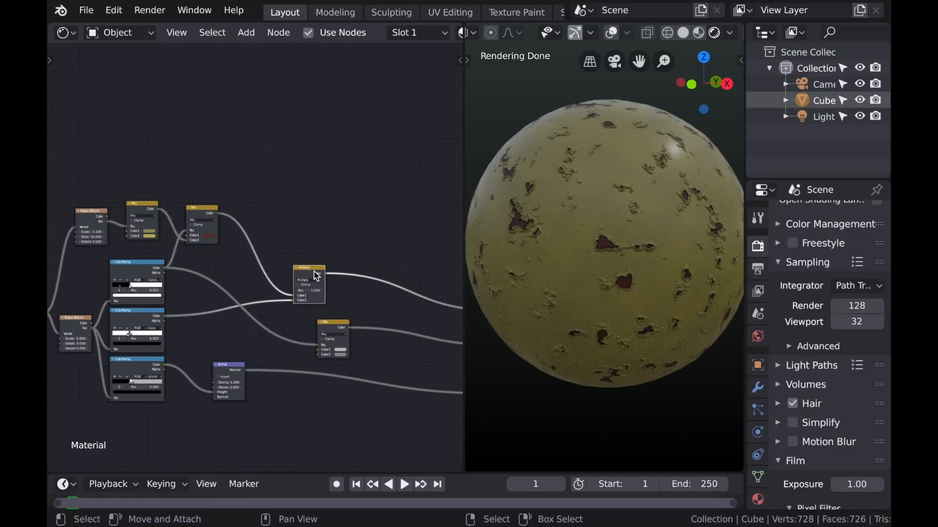
Step: Box-select the paint shader nodes and collapse them into one node group with Ctrl+G
drag(308, 284, 332, 290)
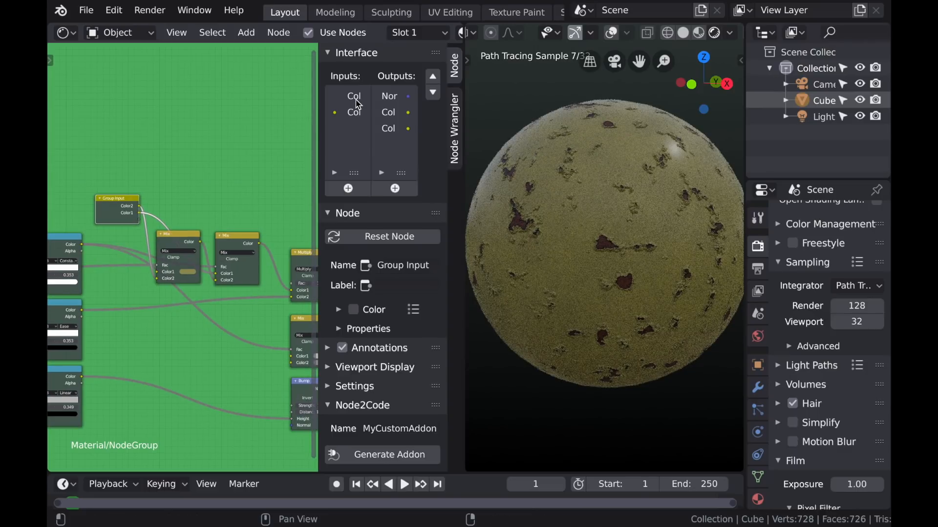
Step: Edit the group's first colour input in the Interface panel toward Paint, Rust, Scale, Detail and Distortion inputs
click(353, 96)
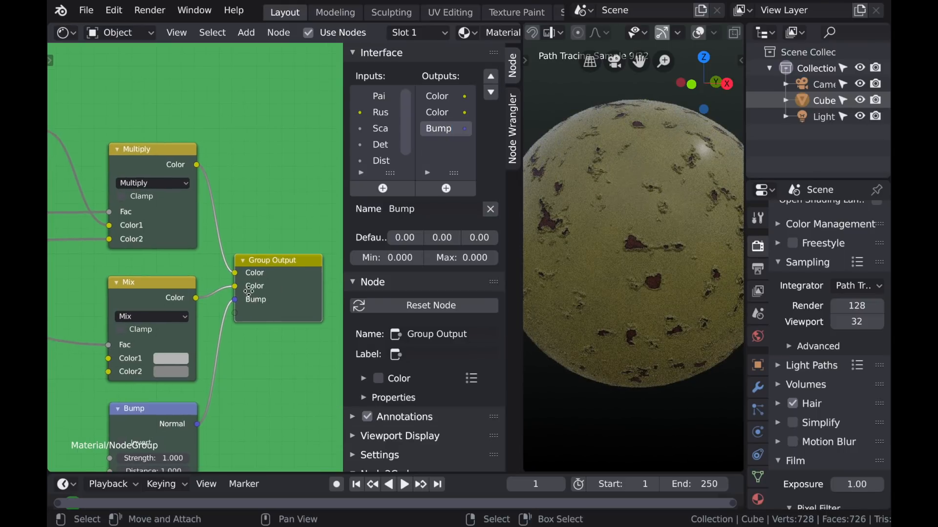
click(437, 112)
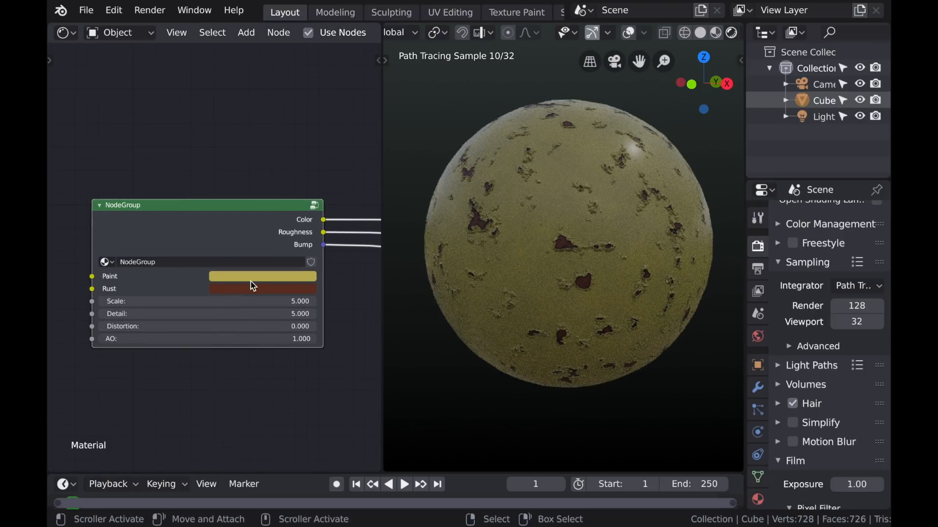
Step: Pick a yellow for the group's Paint colour from the colour wheel
click(262, 275)
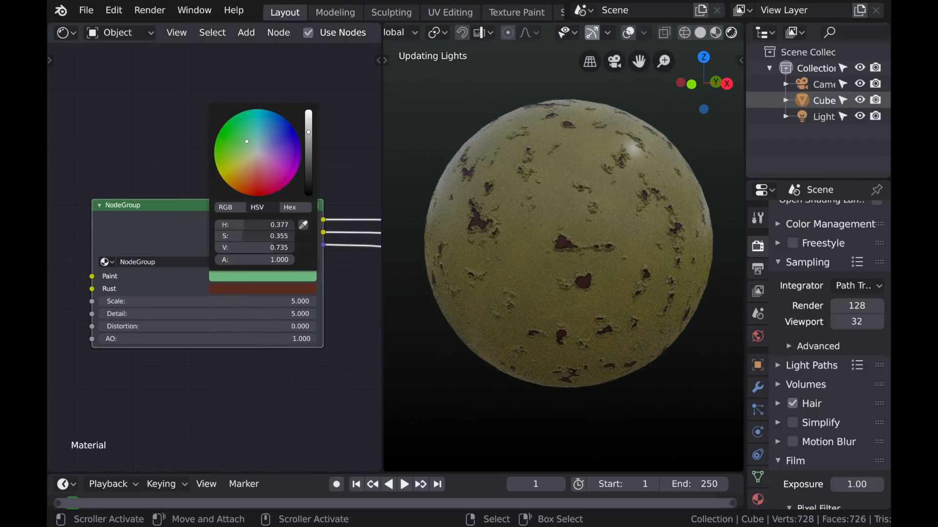
click(224, 146)
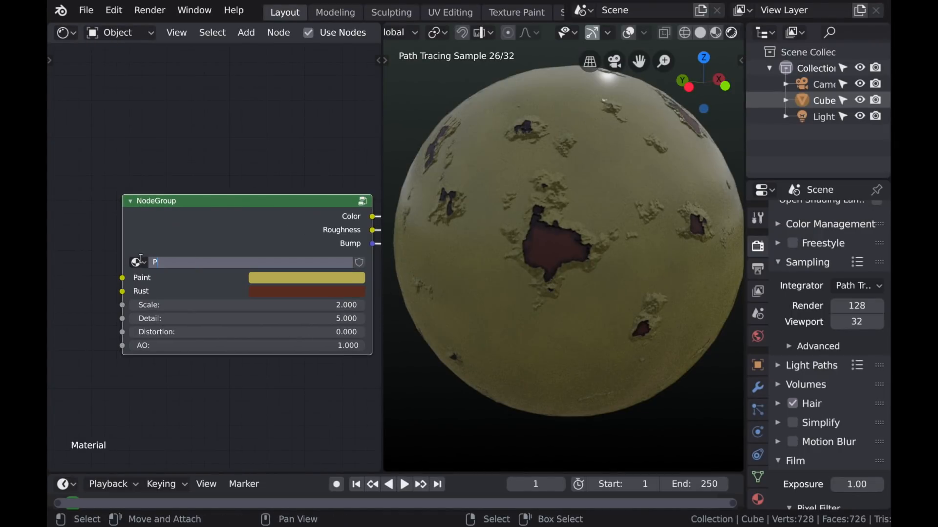
Step: Name the node group 'Peeled Paint'
text(Peeled Paint)
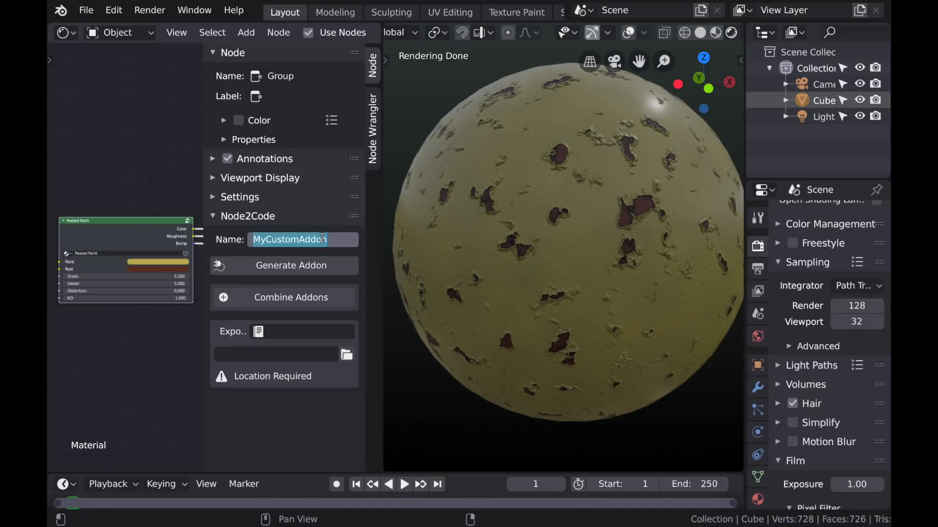
Step: Set the Node2Code name to 'Peeled Paint', generate the add-on script and browse for its export folder
text(Peeled Paint)
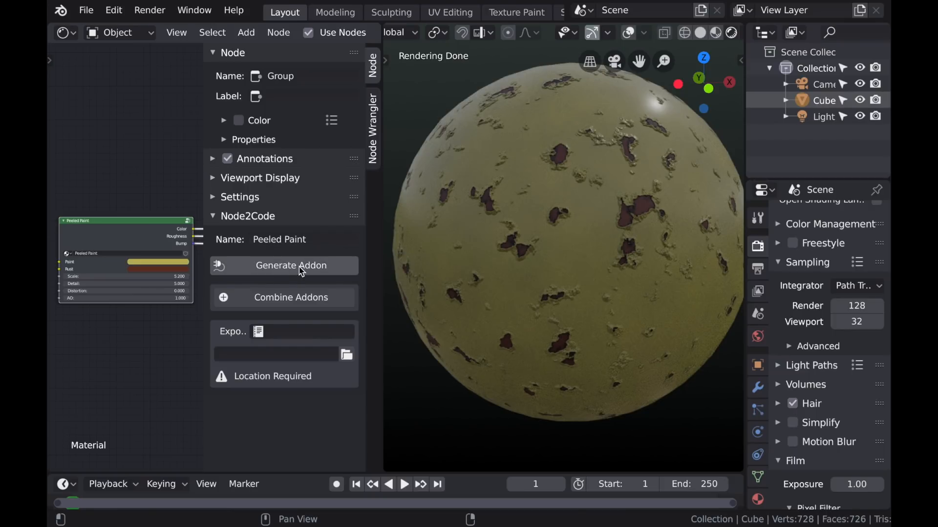
click(291, 266)
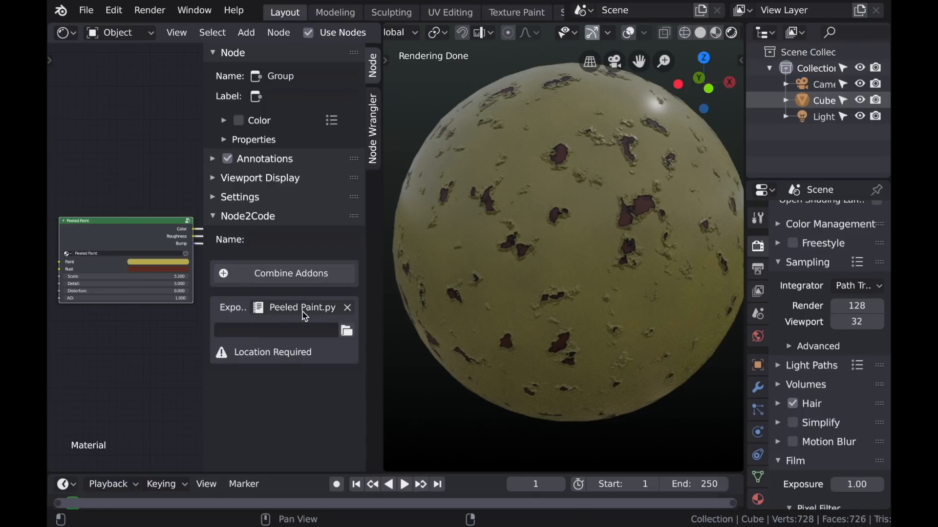
click(346, 331)
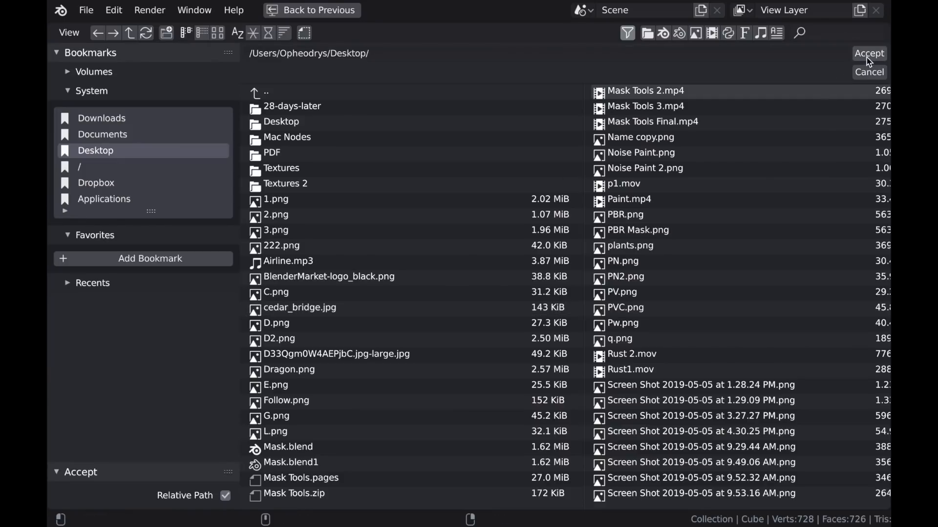
Step: Accept the Desktop as the export location for the Peeled Paint add-on
click(868, 53)
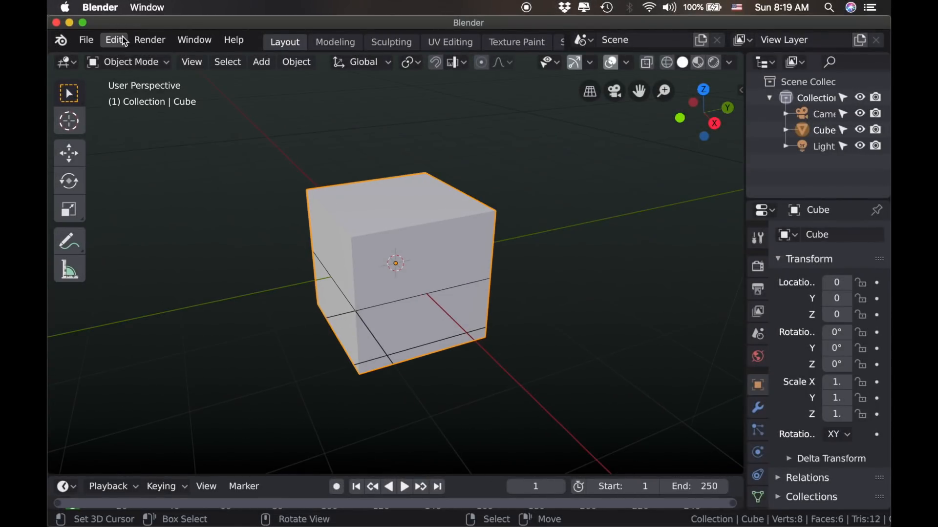
Step: Install Desktop/Peeled Paint.zip through Preferences > Add-ons and enable 'Node: Peeled Paint'
click(113, 39)
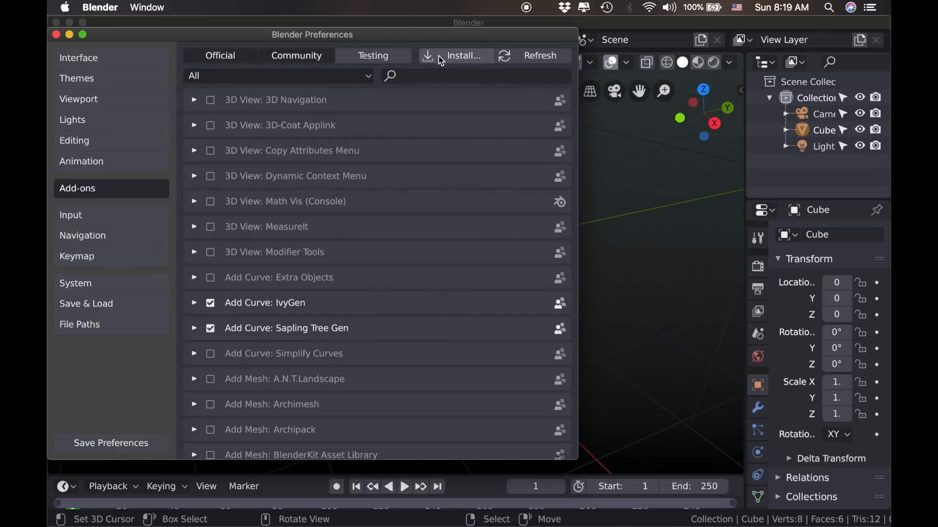
click(465, 55)
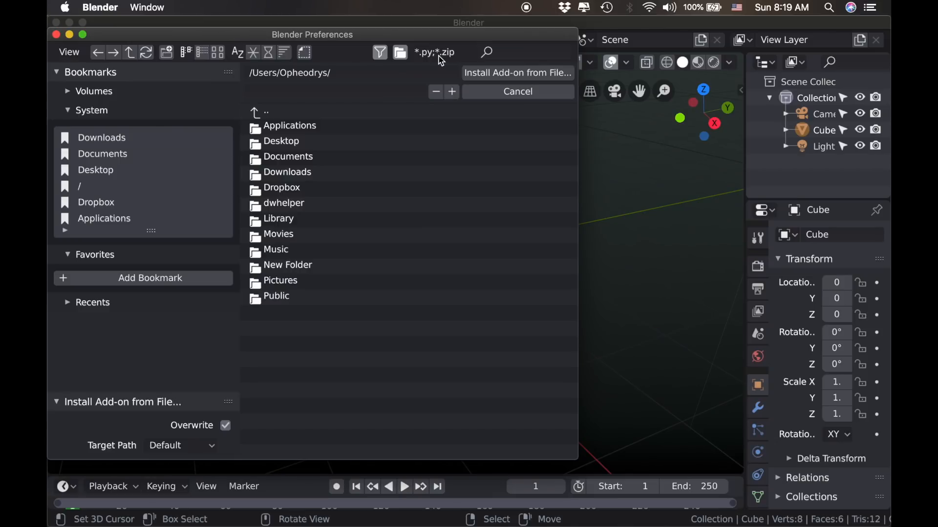
click(95, 170)
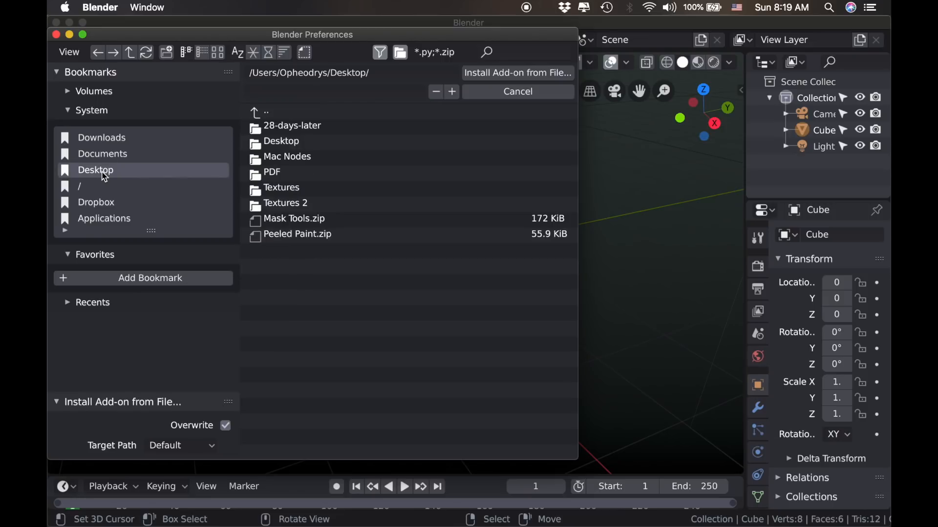
click(297, 234)
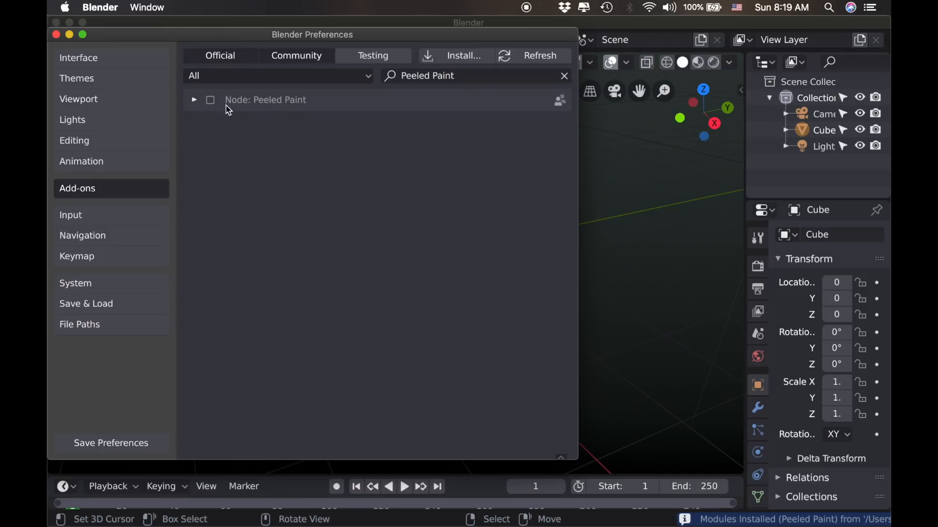
click(210, 99)
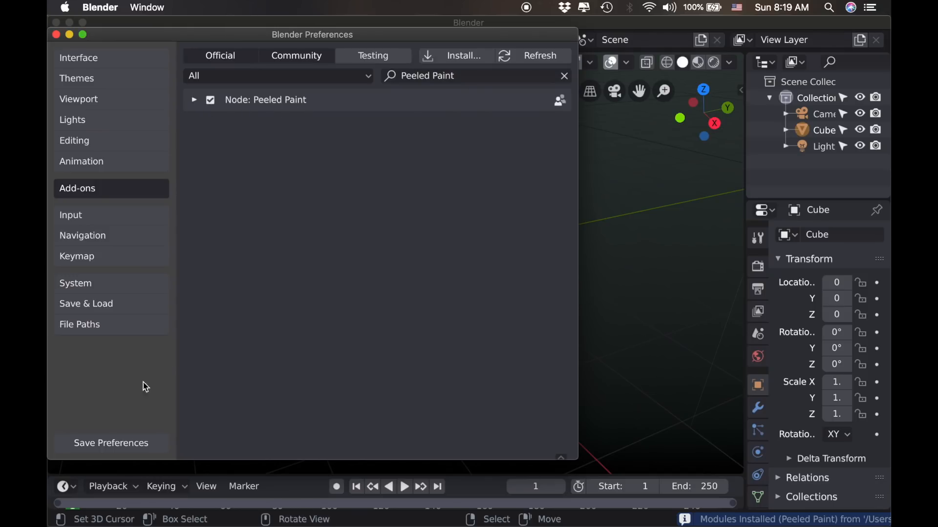
mouse_move(188, 235)
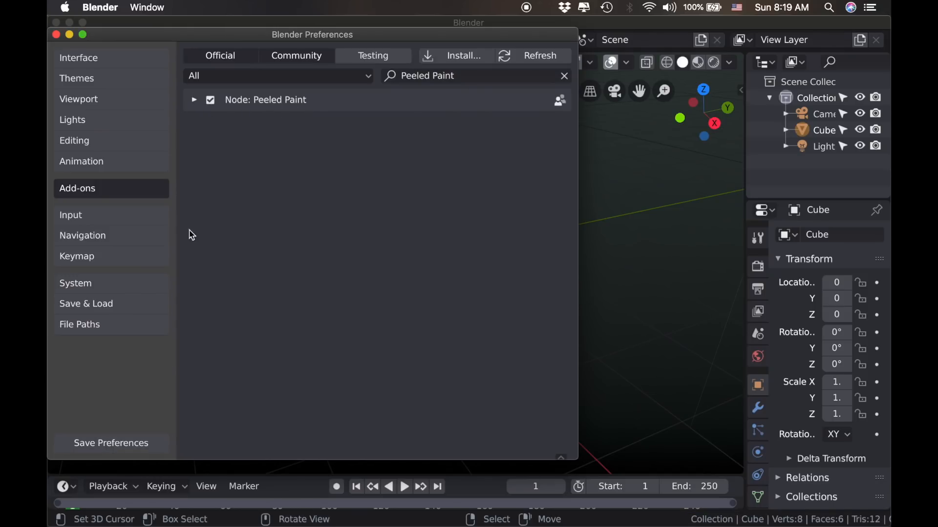
click(56, 34)
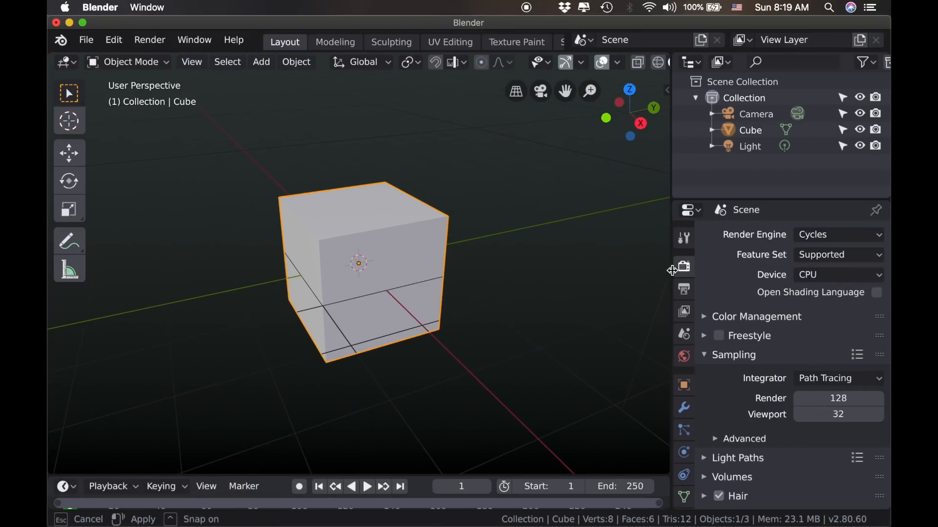
Step: Switch the timeline area to the Shader Editor, add the Peeled Paint setup to the cube and inspect it up close
click(641, 61)
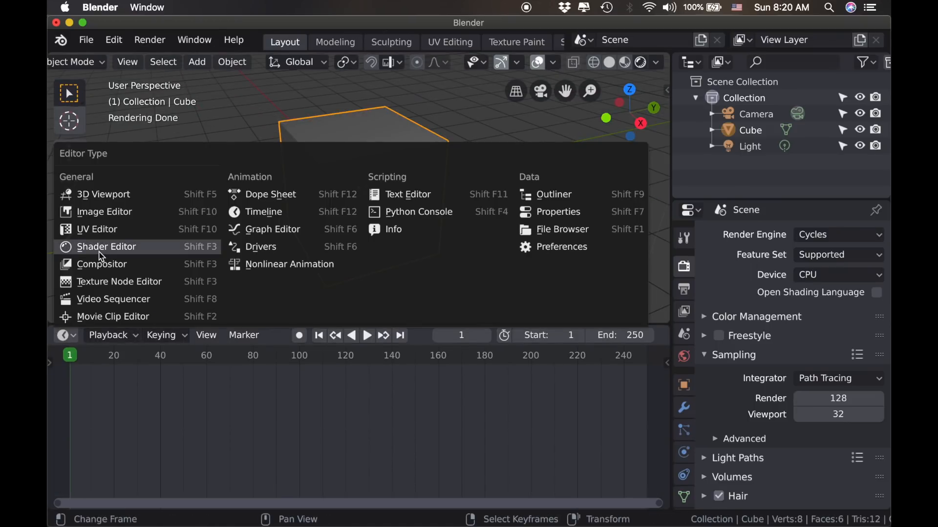
click(106, 246)
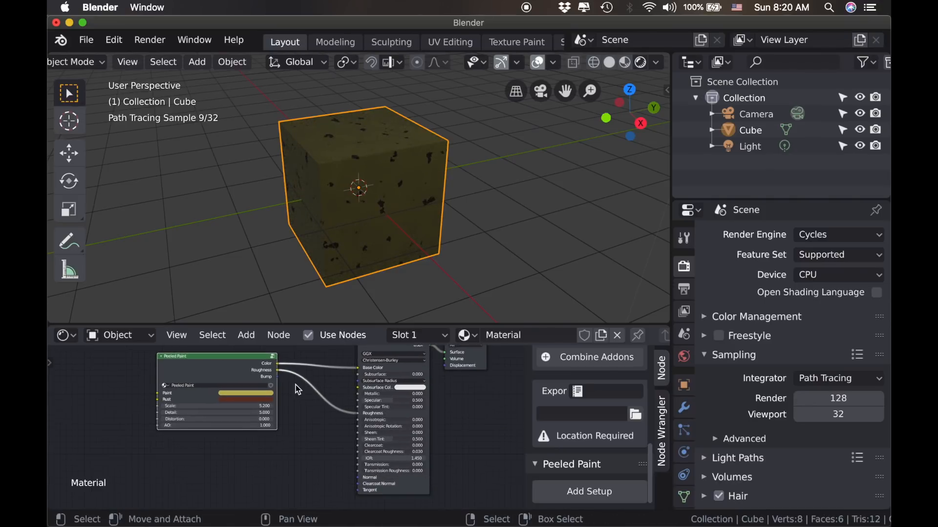
drag(296, 389, 357, 482)
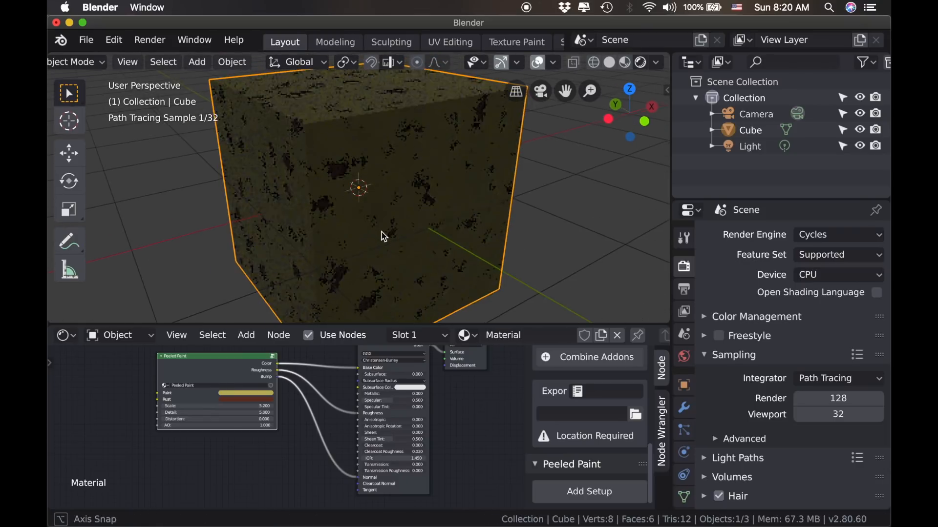
drag(383, 237, 290, 209)
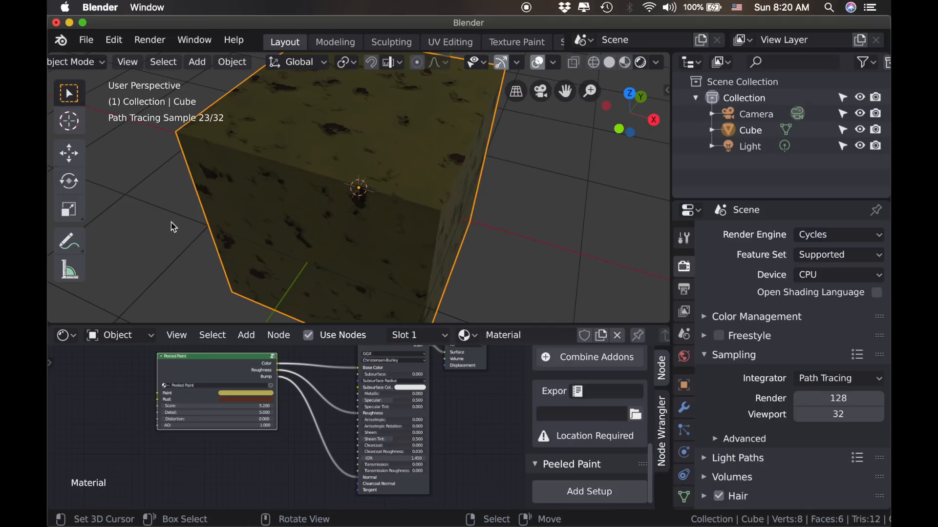
click(515, 12)
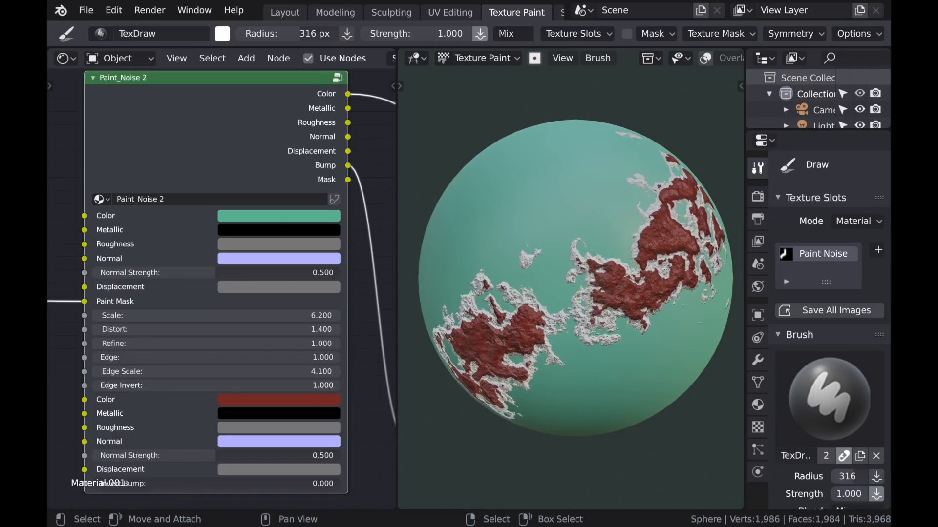
click(271, 12)
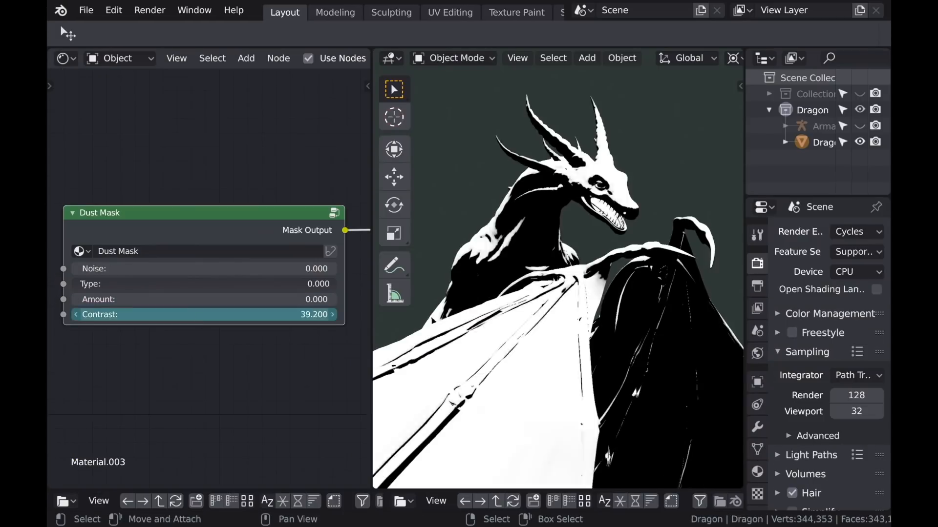
click(516, 11)
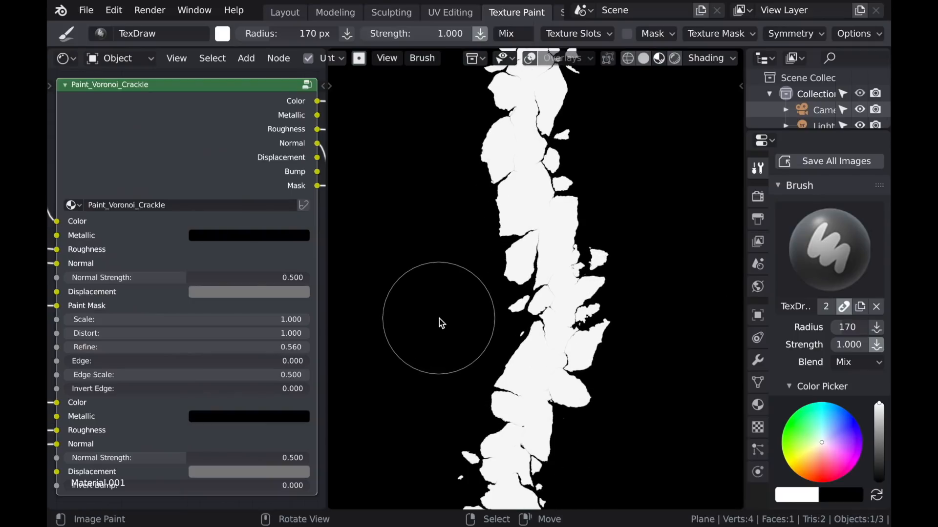